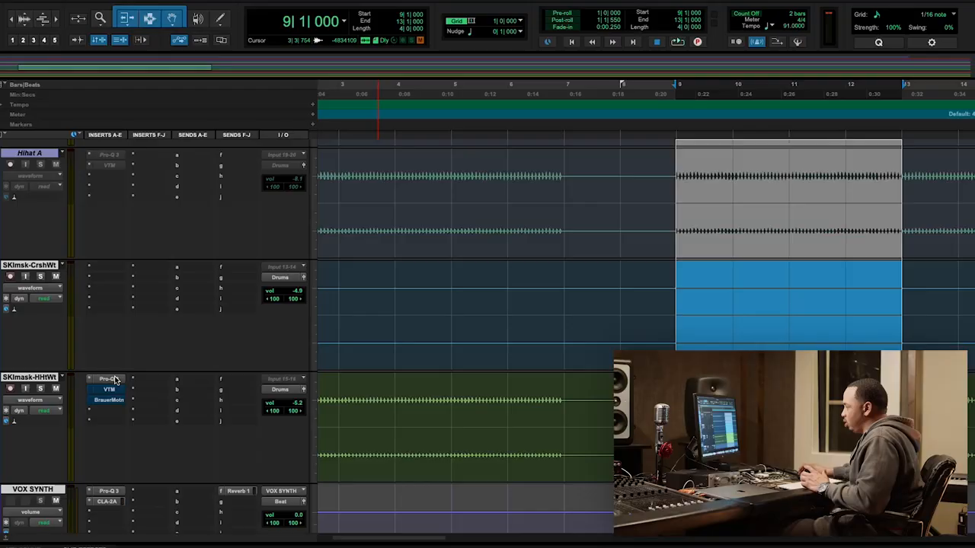
Bring up FabFilter Pro-Q 3 from the hi-hat track's insert, revealing its high-pass curve.
{"action": "left_click", "coordinate": [109, 378]}
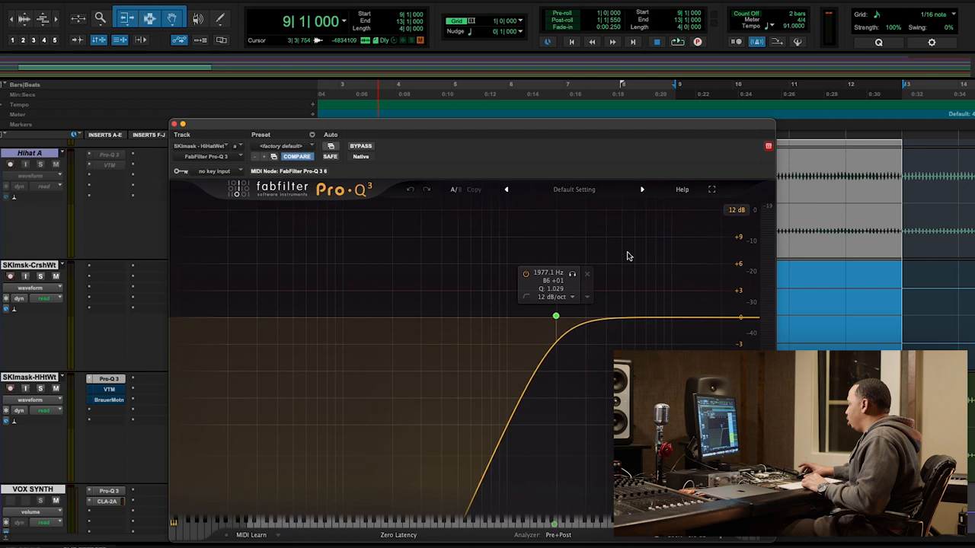